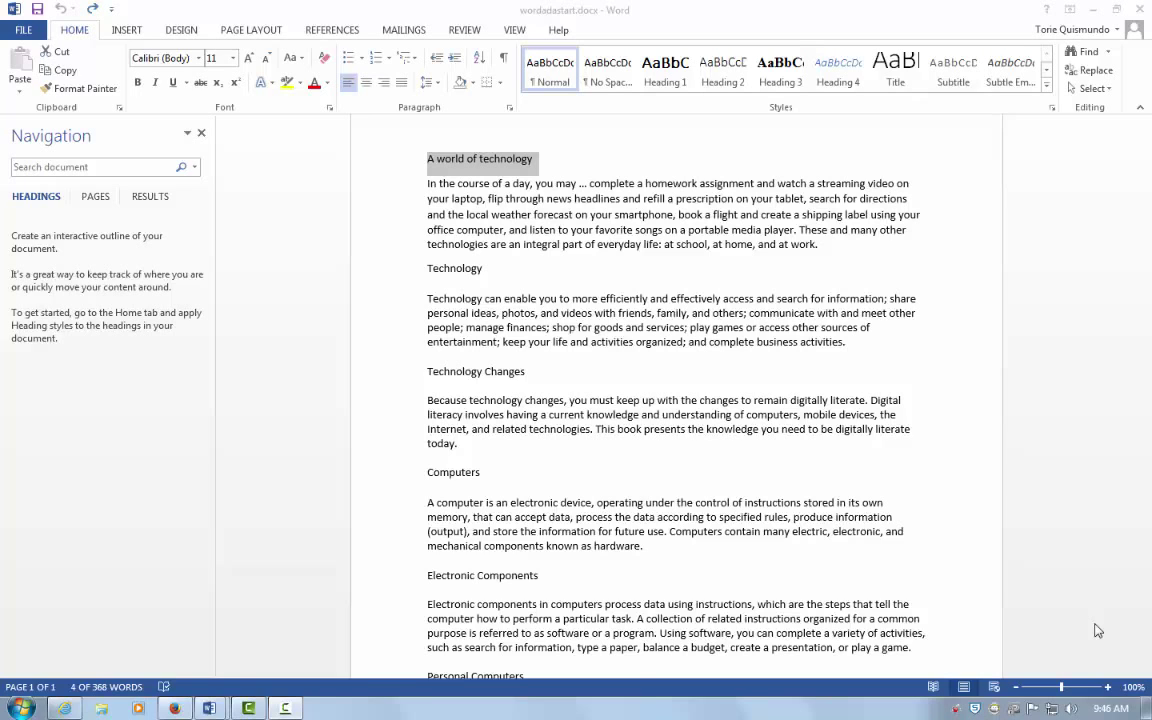
pyautogui.moveTo(518, 172)
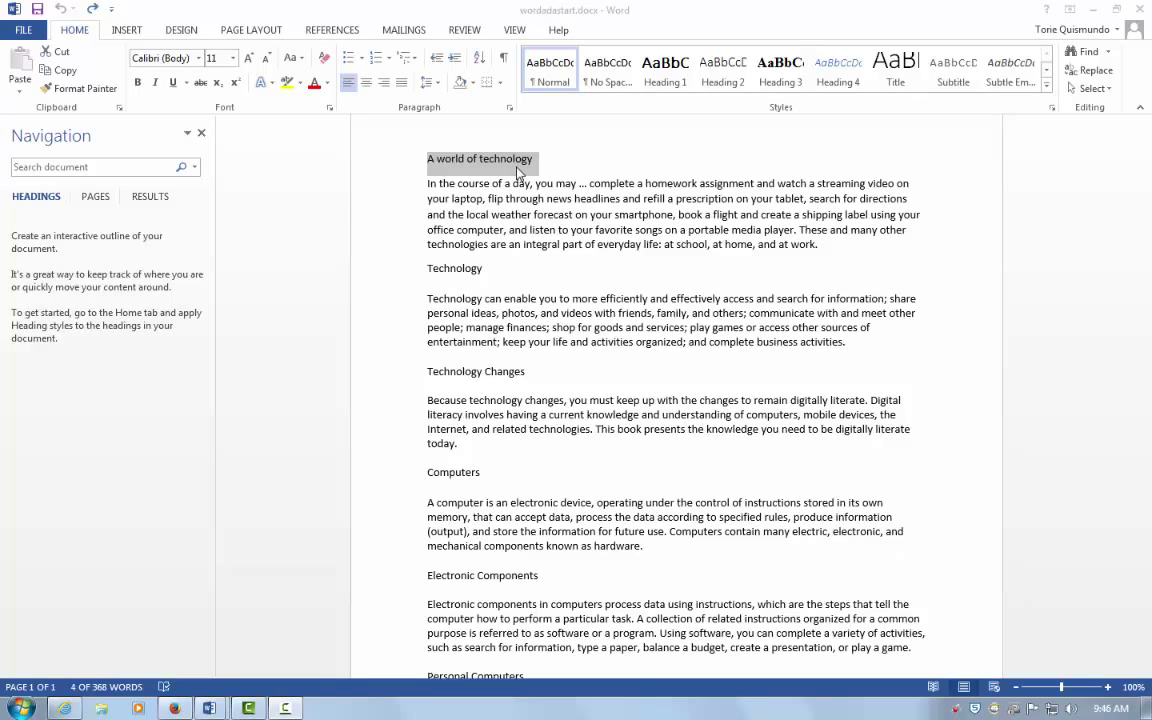
pyautogui.moveTo(518, 172)
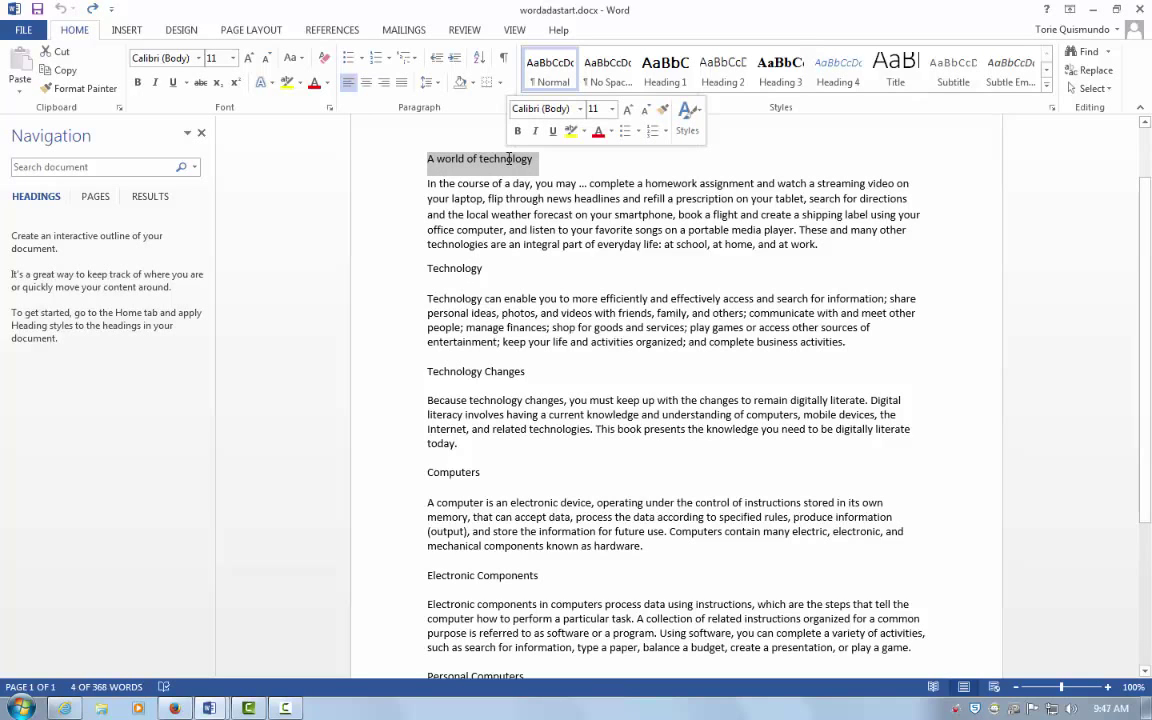
# Apply Heading 1 to the Technology and Computers section titles from the Styles gallery.
pyautogui.click(488, 268)
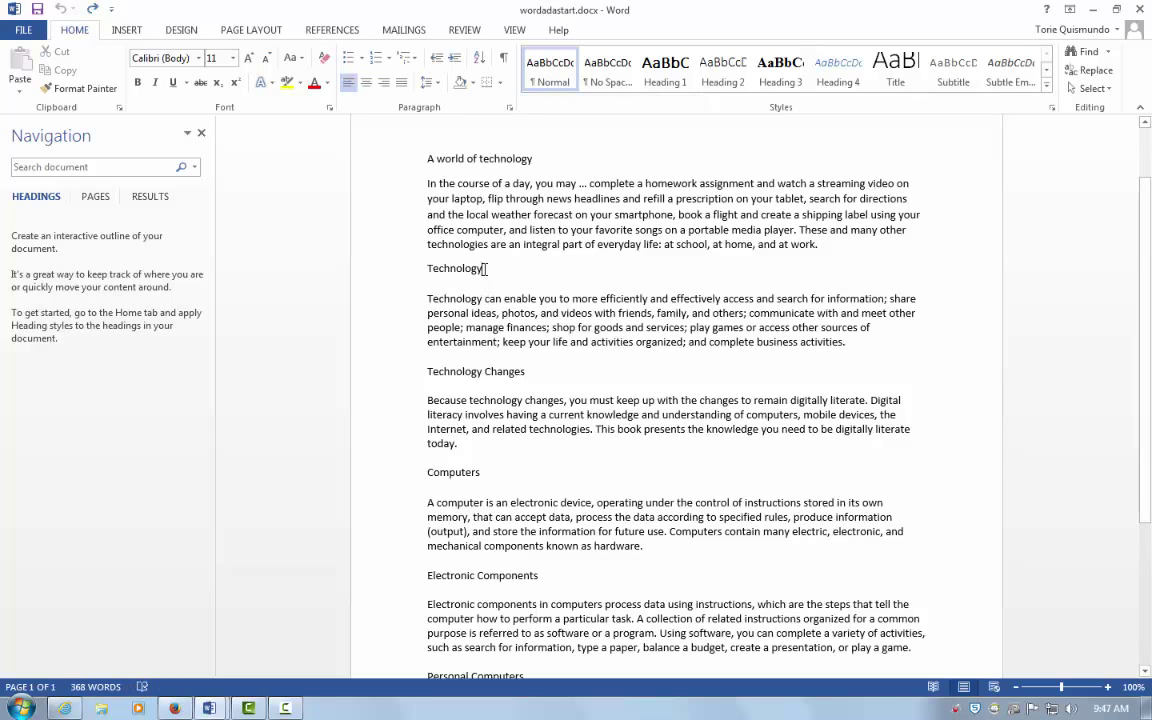
pyautogui.doubleClick(454, 268)
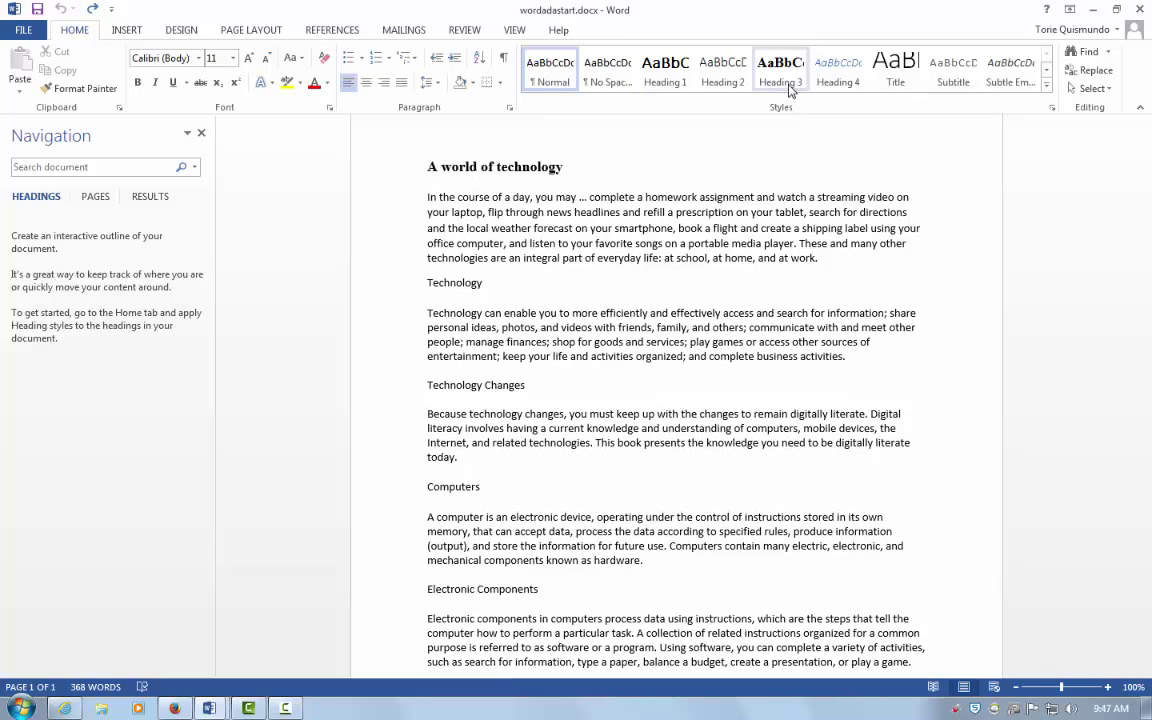
pyautogui.moveTo(780, 76)
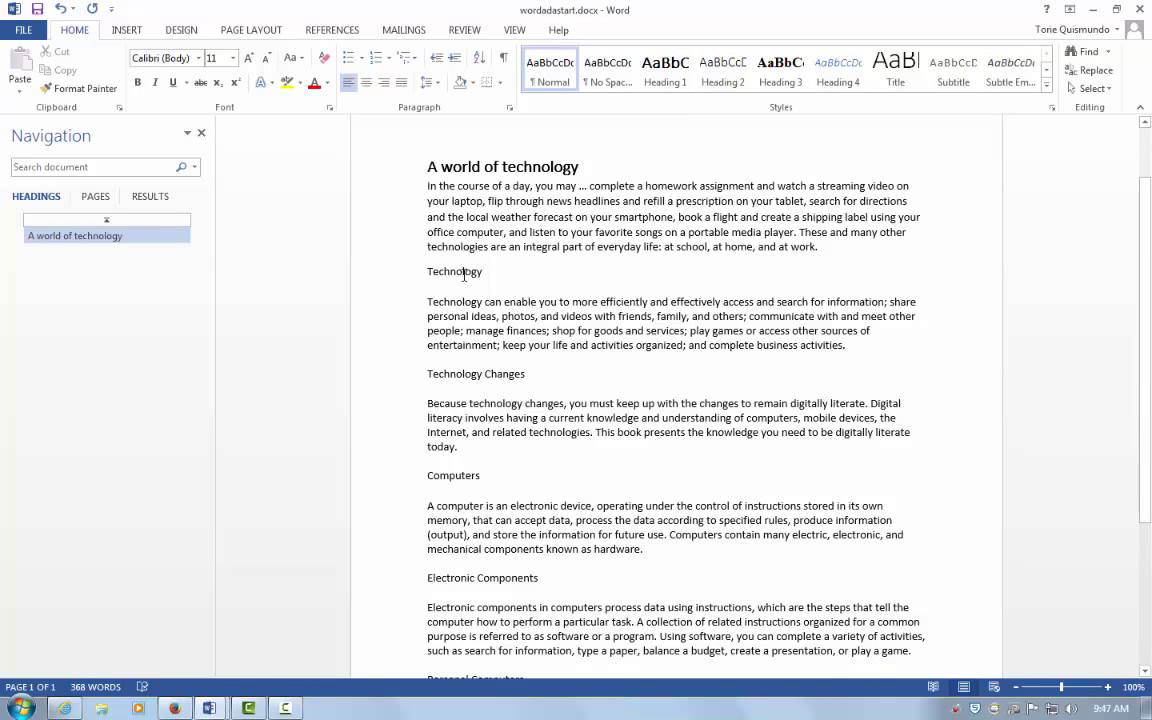
pyautogui.click(664, 70)
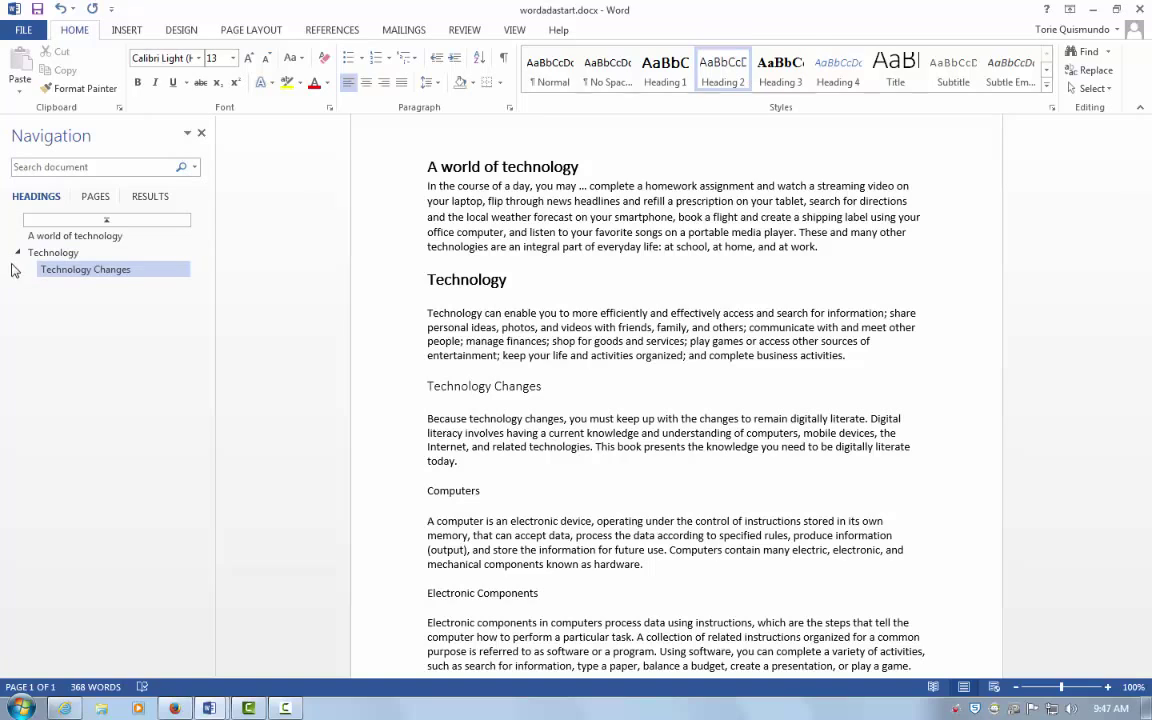
pyautogui.click(488, 490)
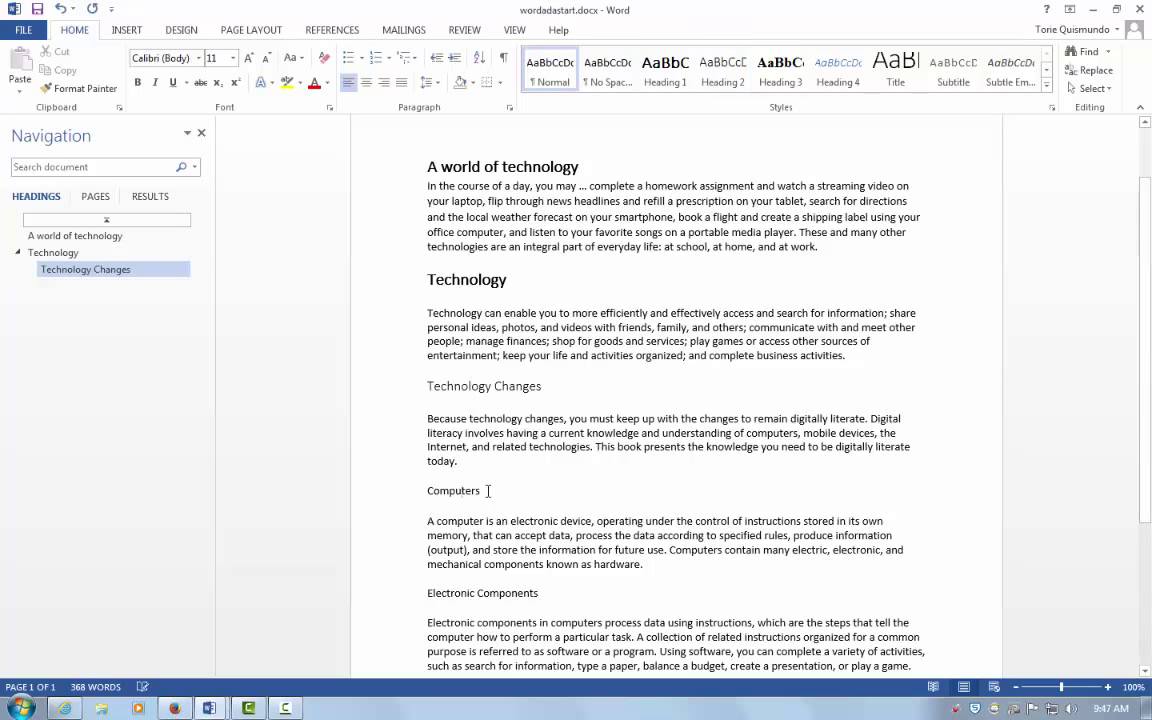
pyautogui.click(664, 72)
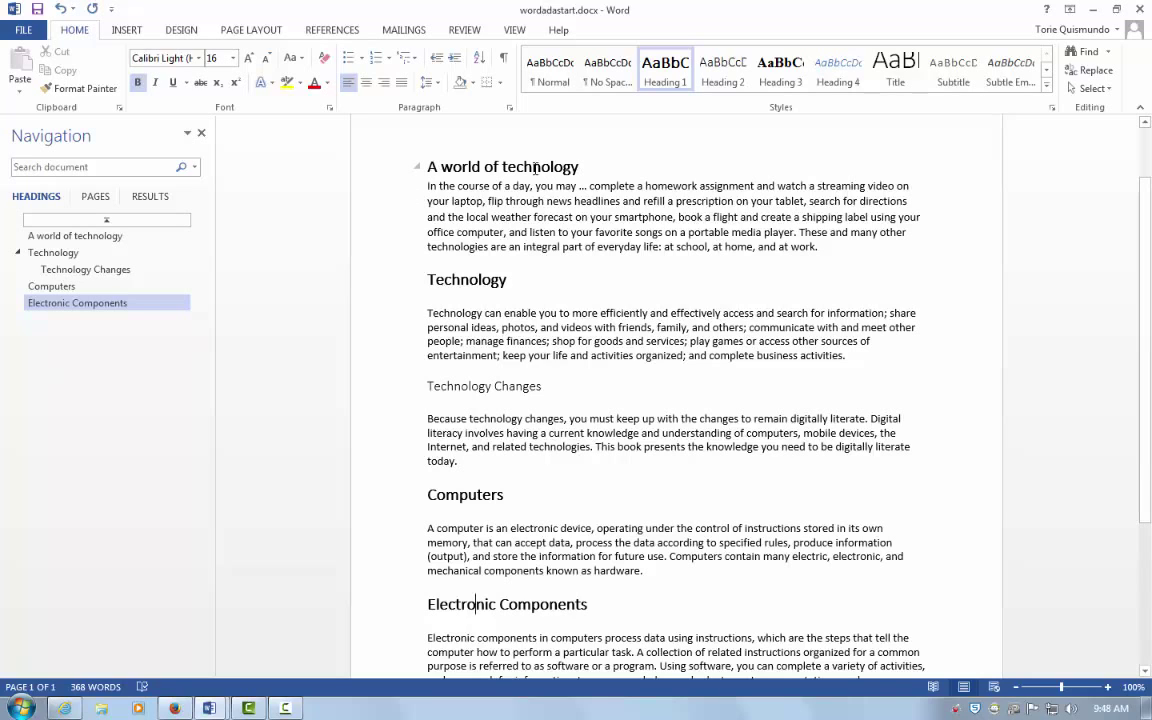
pyautogui.moveTo(664, 76)
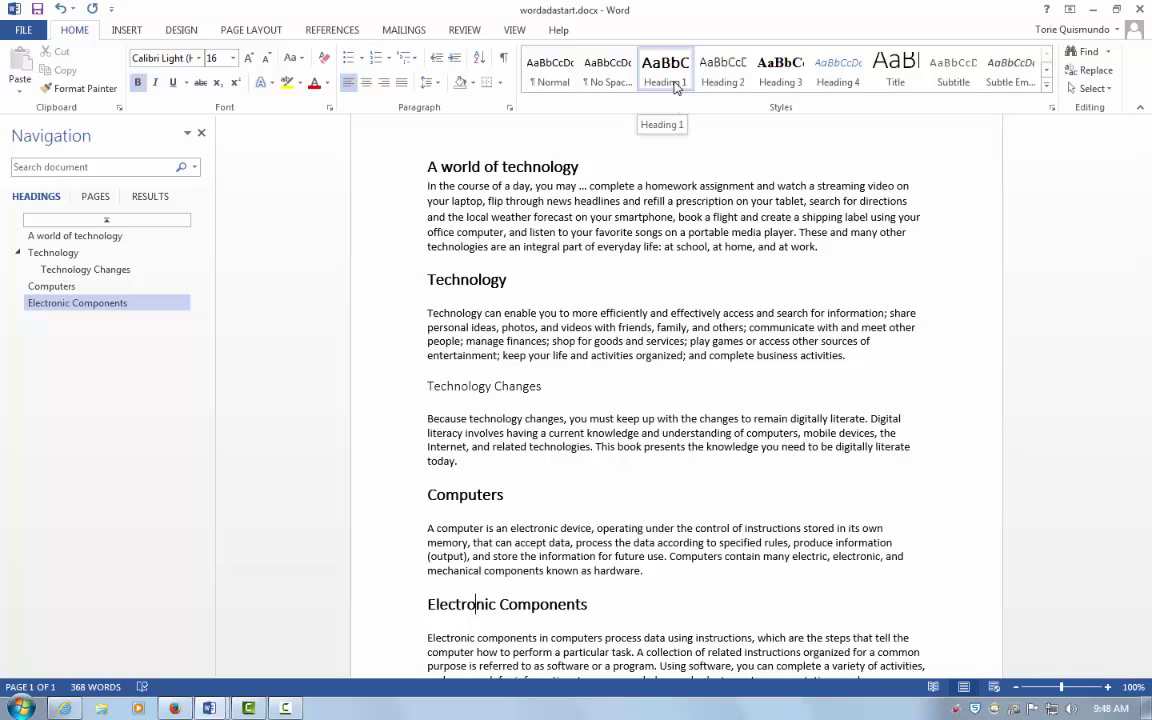
# Modify the Heading 1 style with a smaller font size and a new font colour.
pyautogui.rightClick(664, 76)
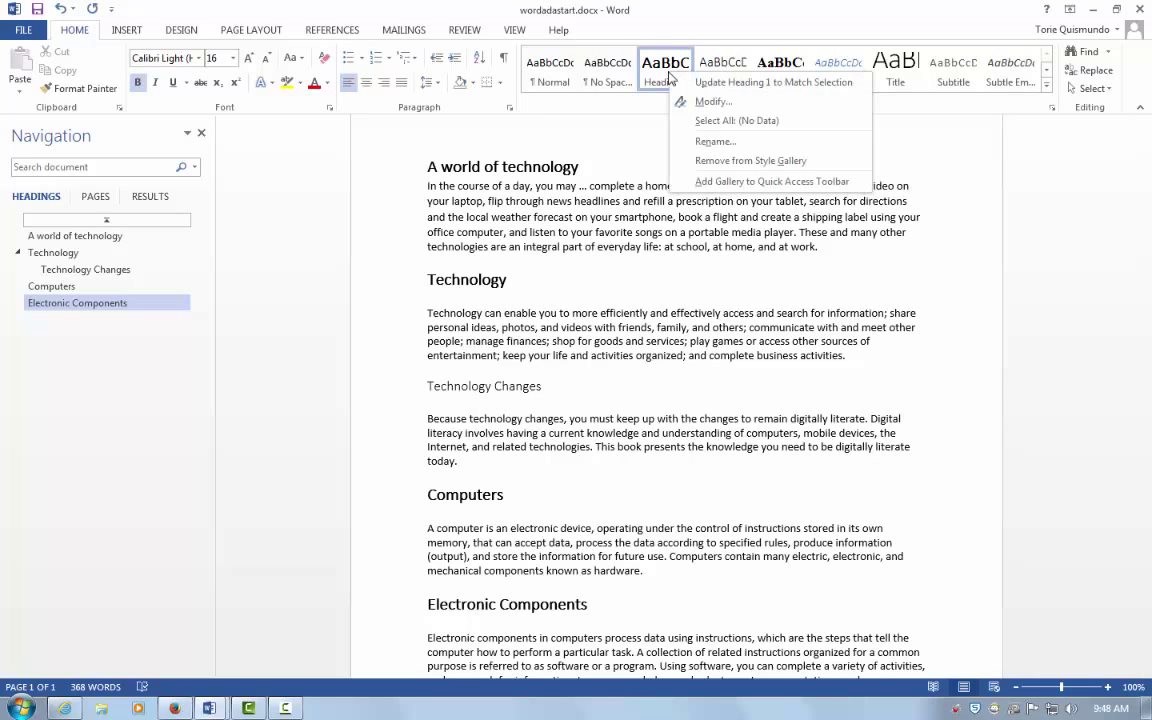
pyautogui.moveTo(770, 82)
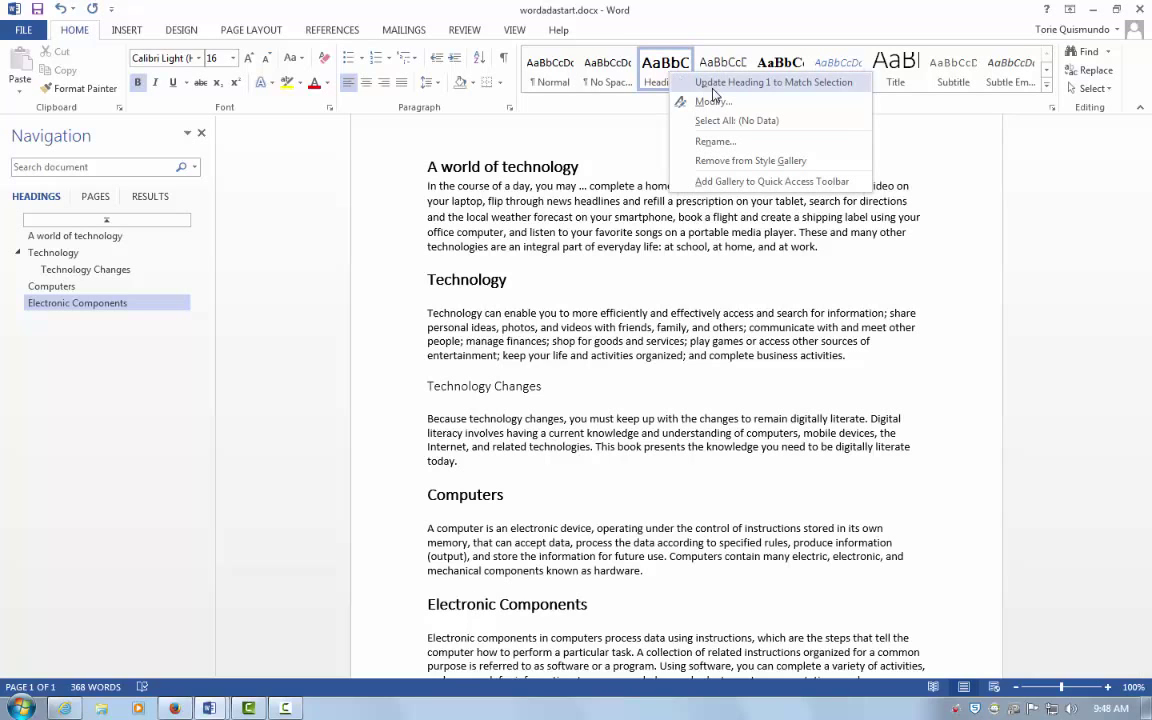
pyautogui.click(716, 100)
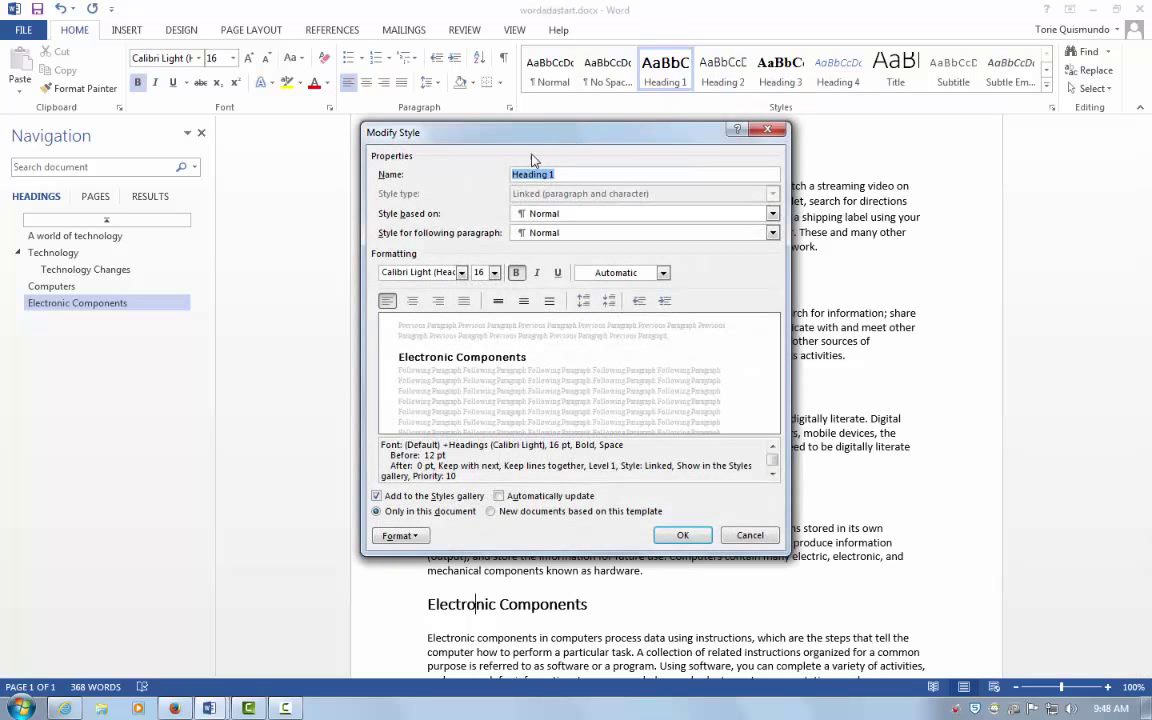
pyautogui.click(492, 272)
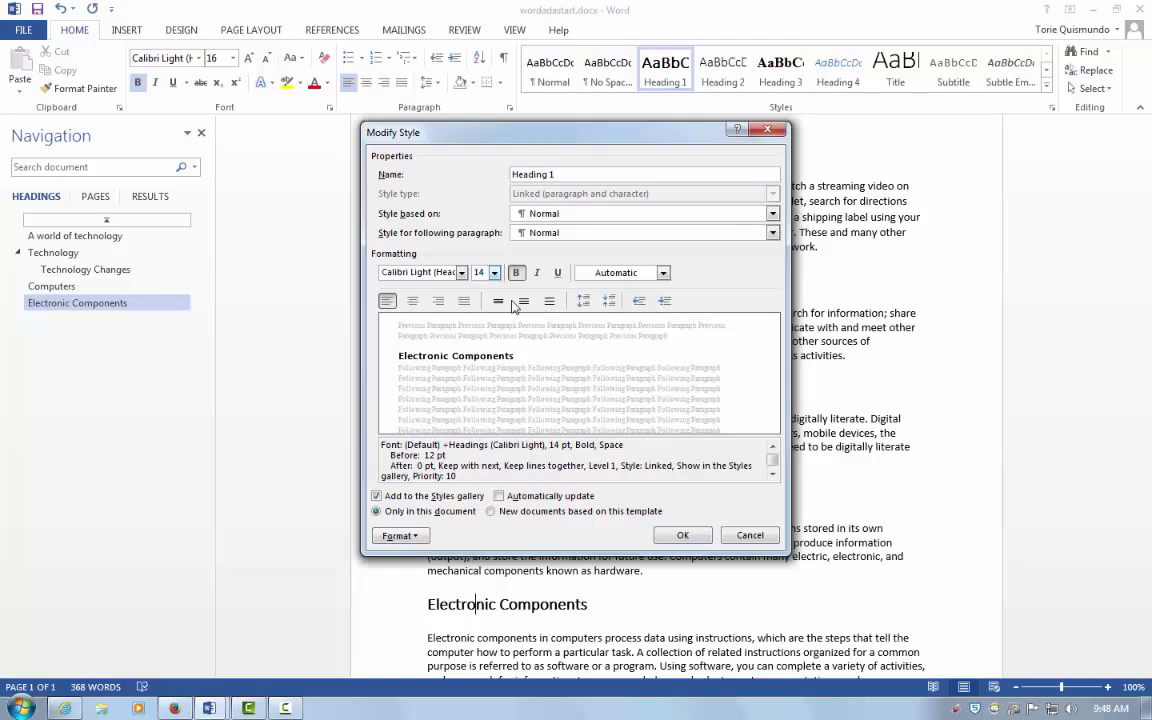
pyautogui.click(516, 272)
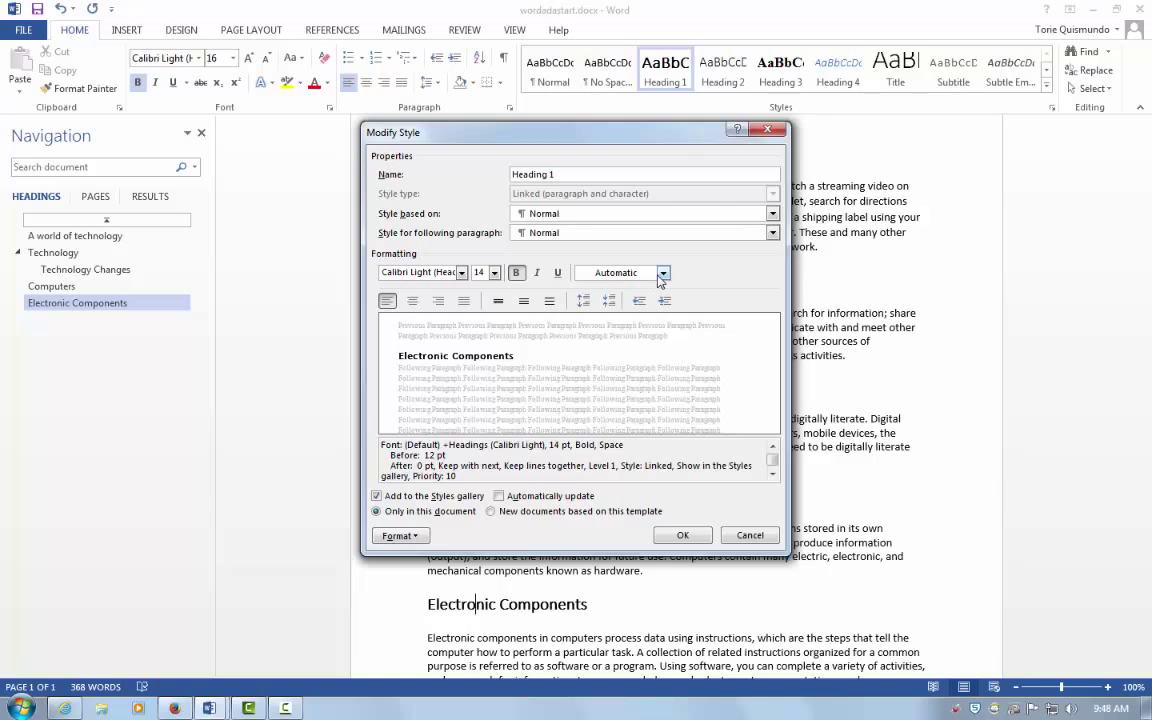
pyautogui.click(662, 272)
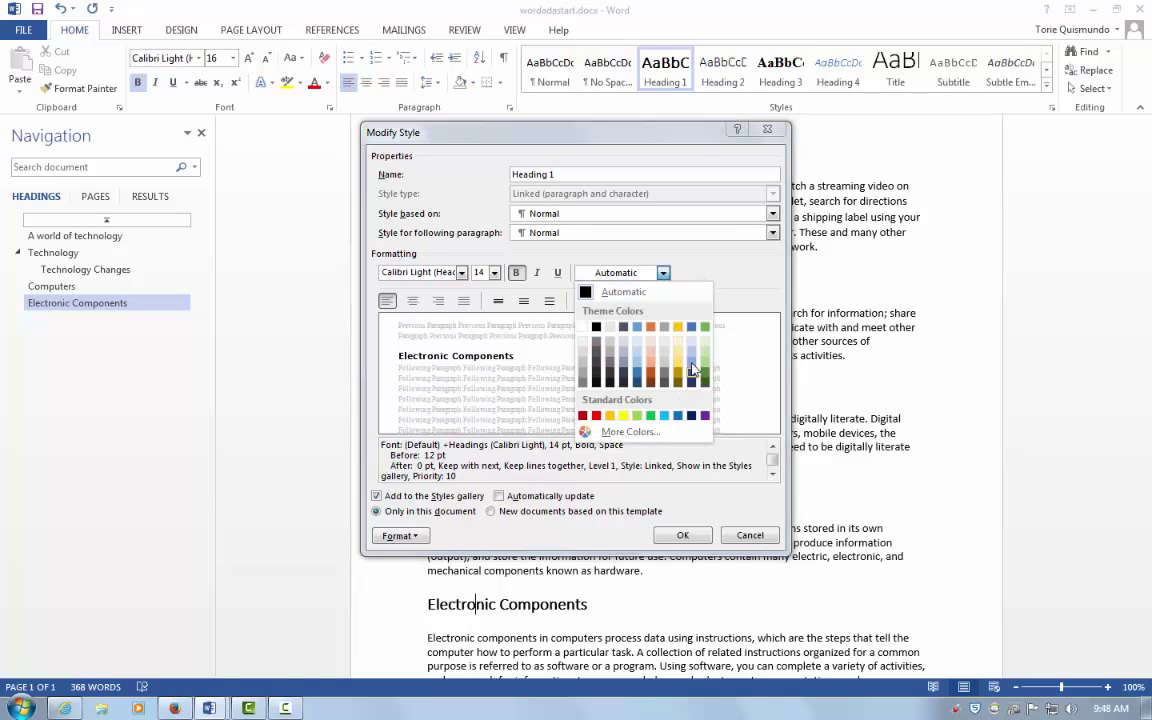
pyautogui.moveTo(612, 388)
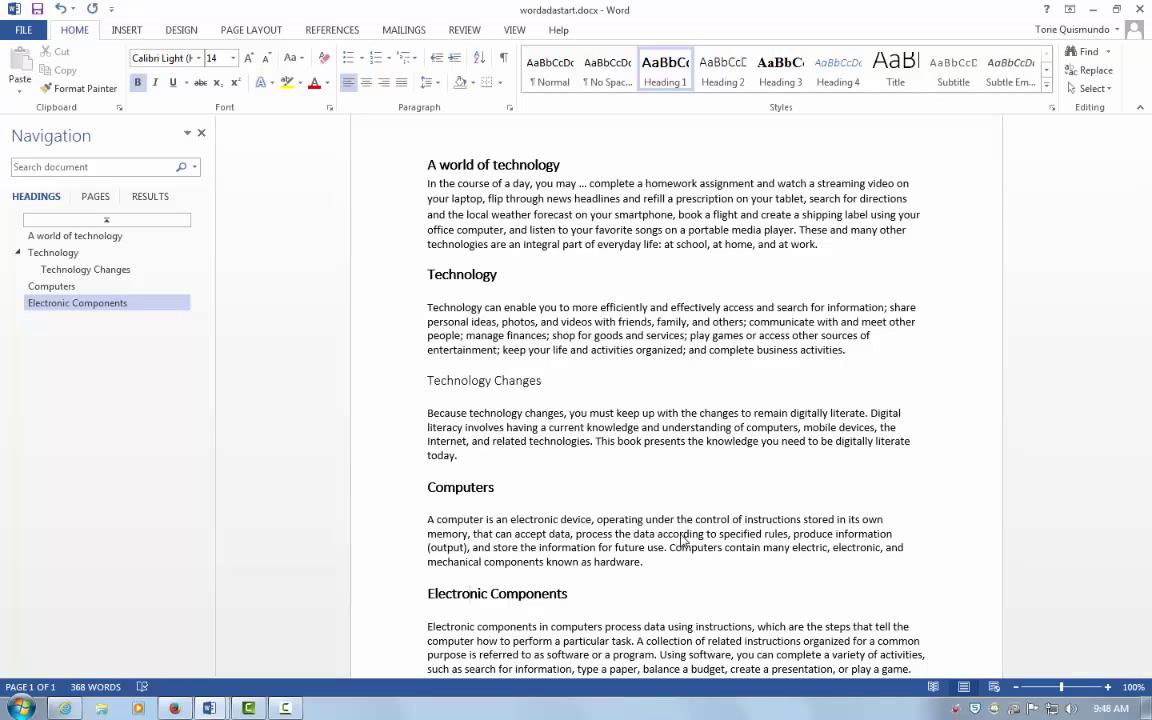
# Insert an automatic table of contents from References above the document title.
pyautogui.click(470, 592)
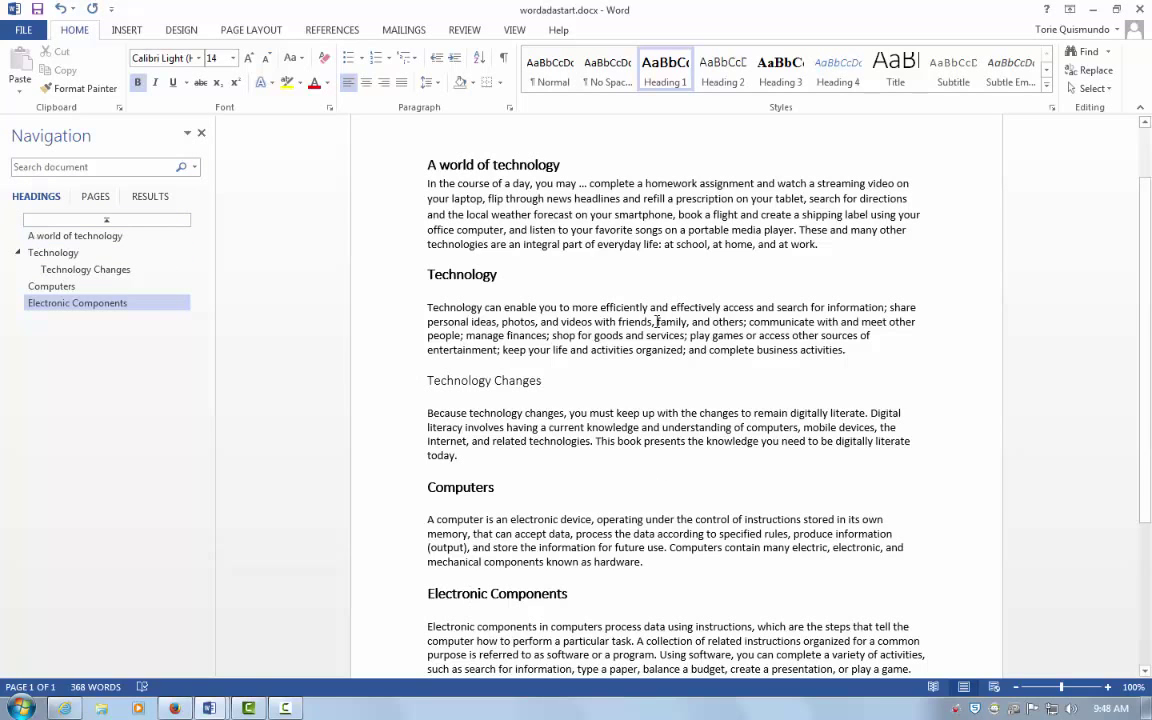
pyautogui.scroll(-3)
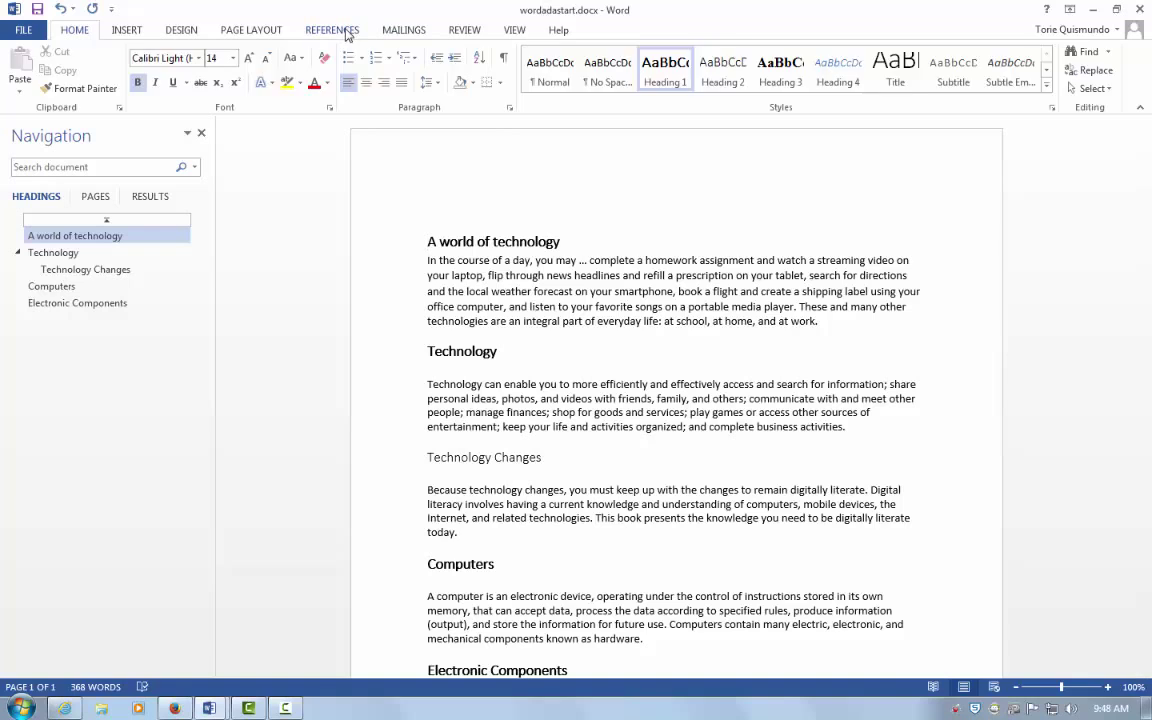
pyautogui.click(332, 30)
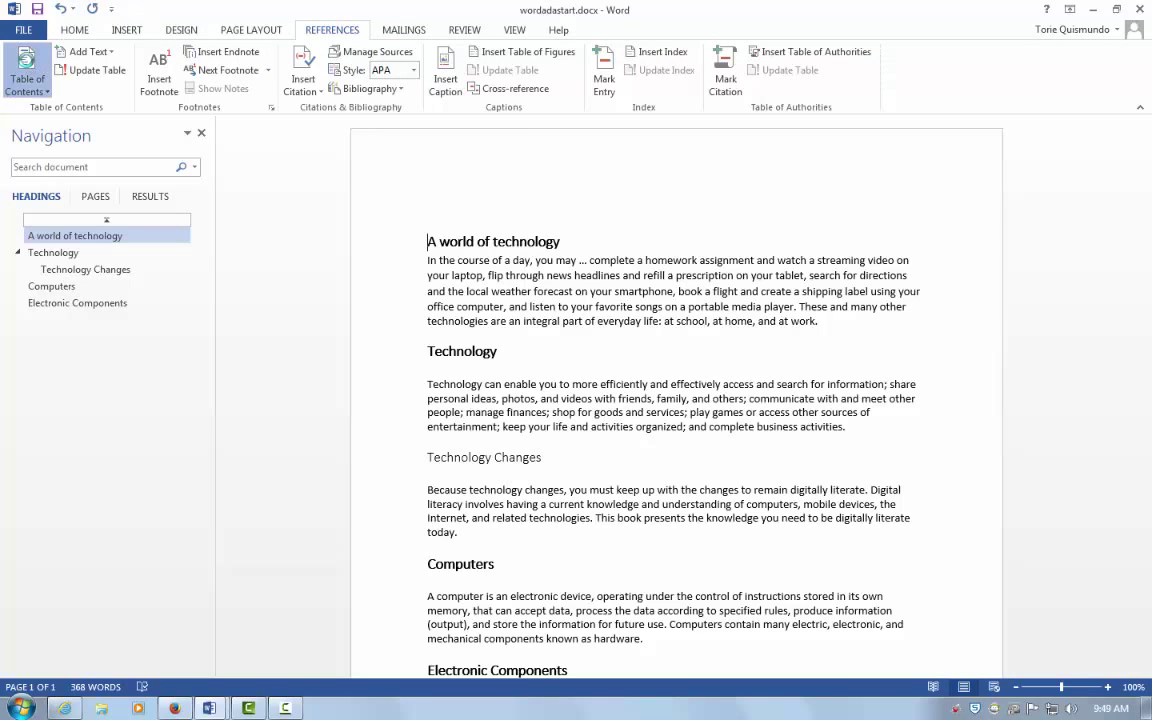
pyautogui.click(28, 70)
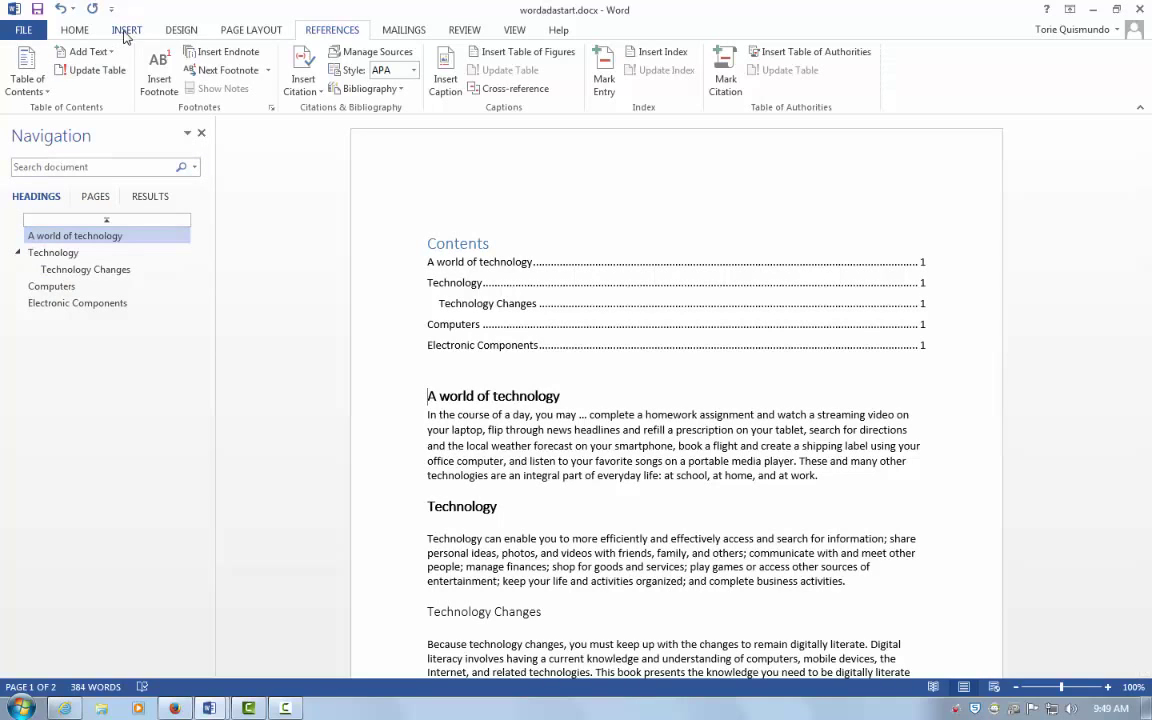
# Page-break the table of contents onto its own page and update the entire table.
pyautogui.click(126, 30)
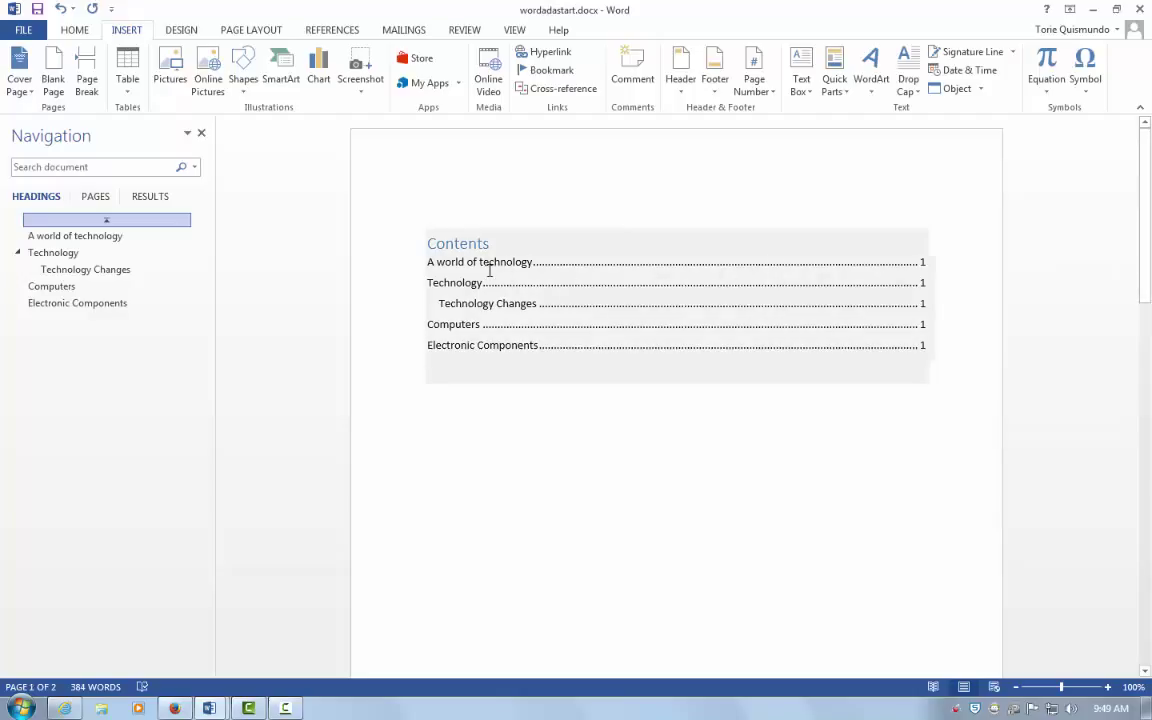
pyautogui.click(500, 262)
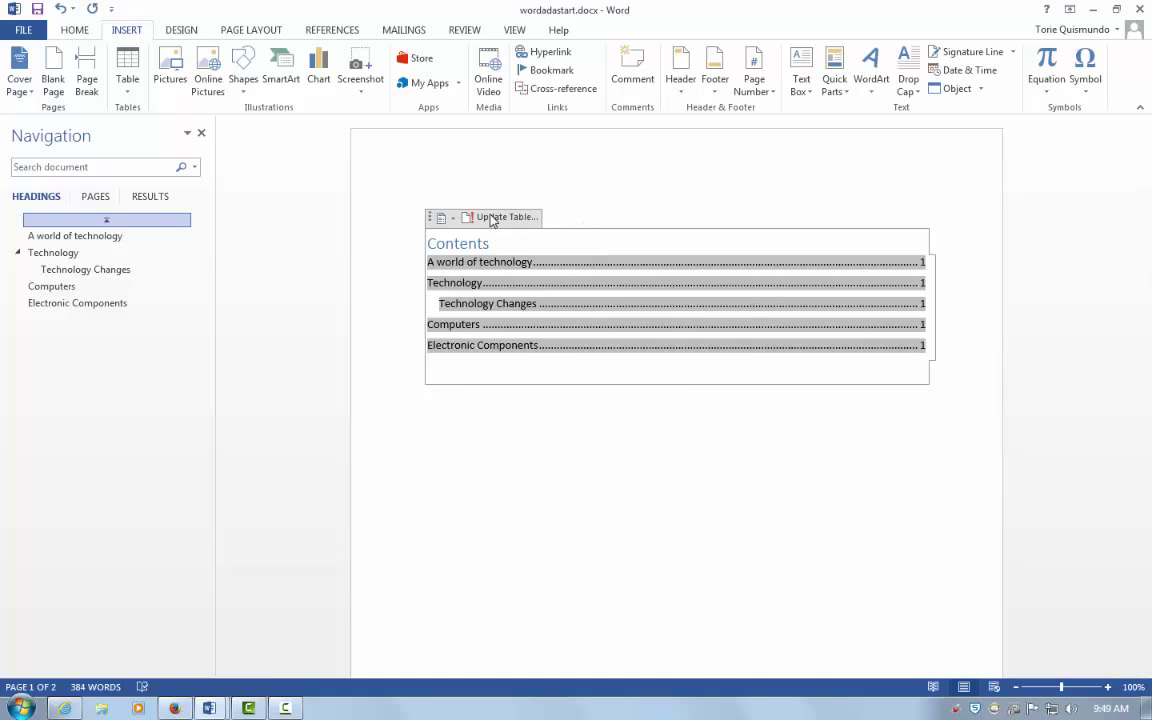
pyautogui.click(504, 216)
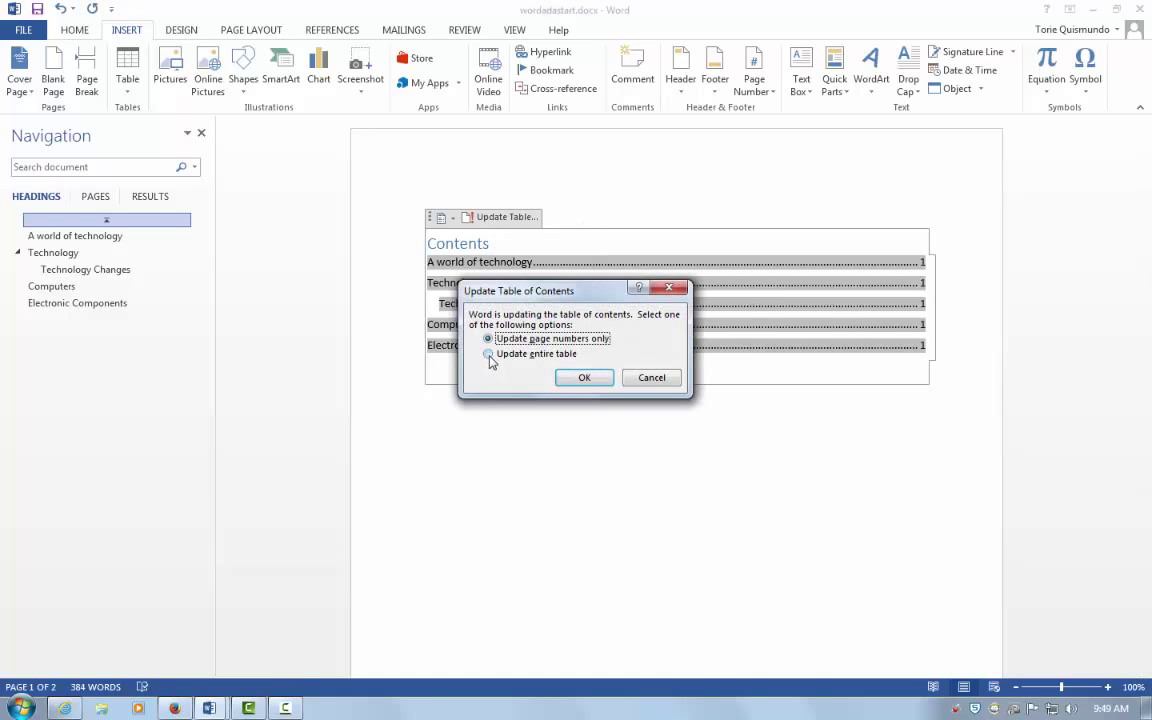
pyautogui.click(488, 354)
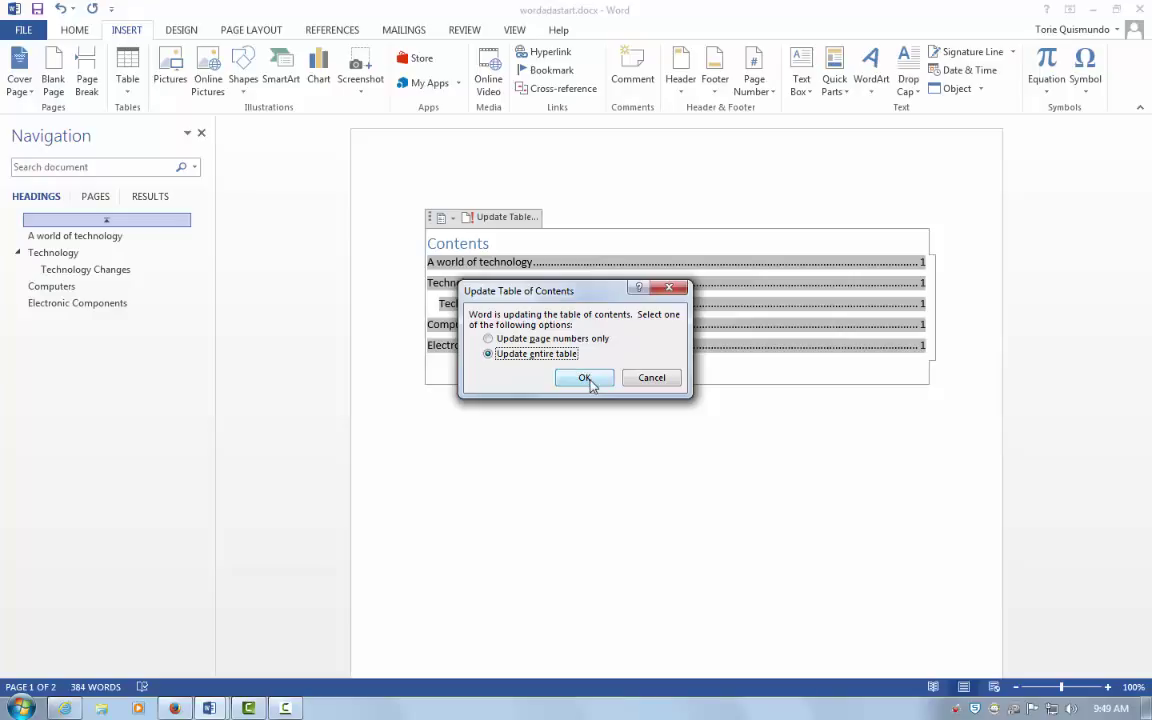